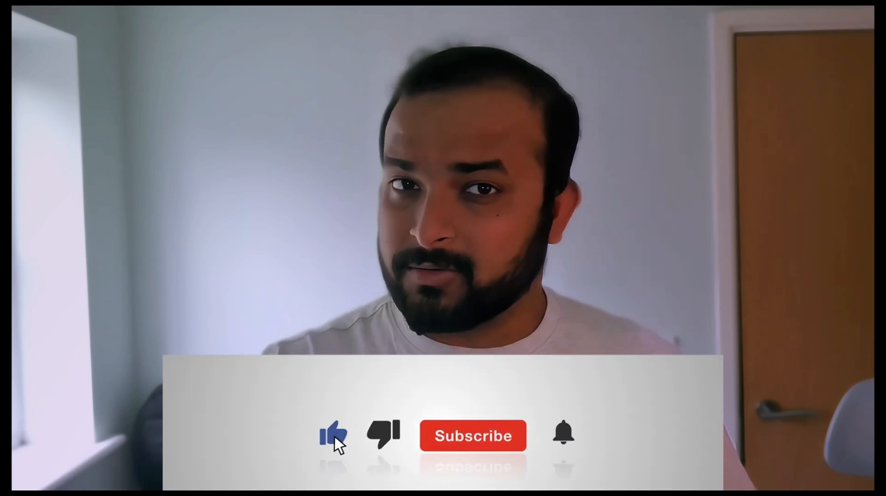
{"action": "left_click", "coordinate": [473, 435]}
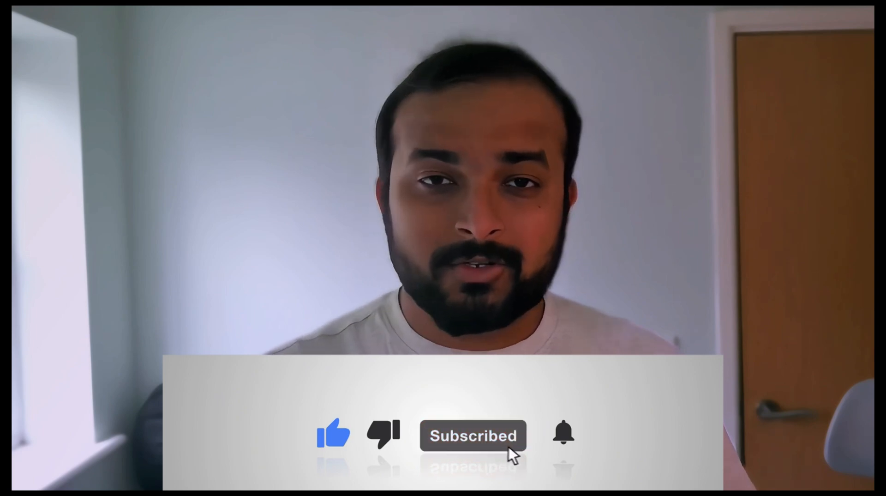